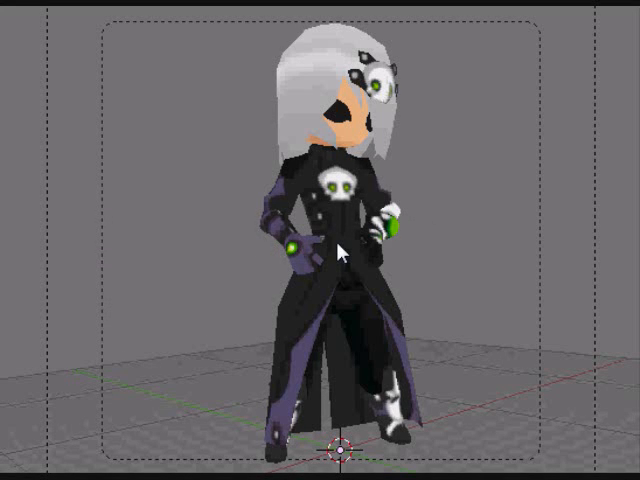
mouse_move(372, 242)
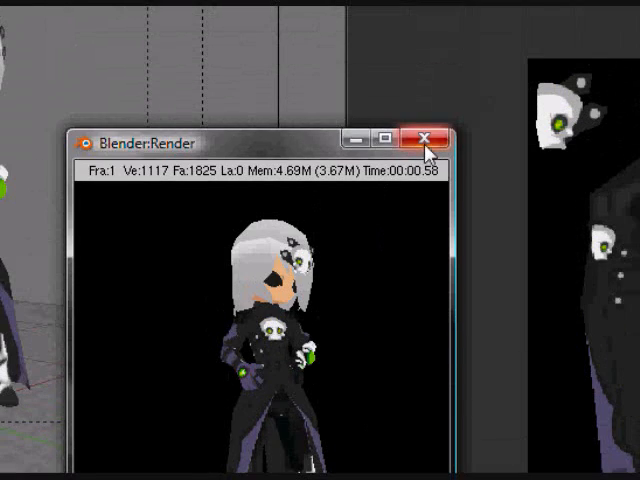
Close the render preview and enable Shadeless on the warlock's material
click(425, 138)
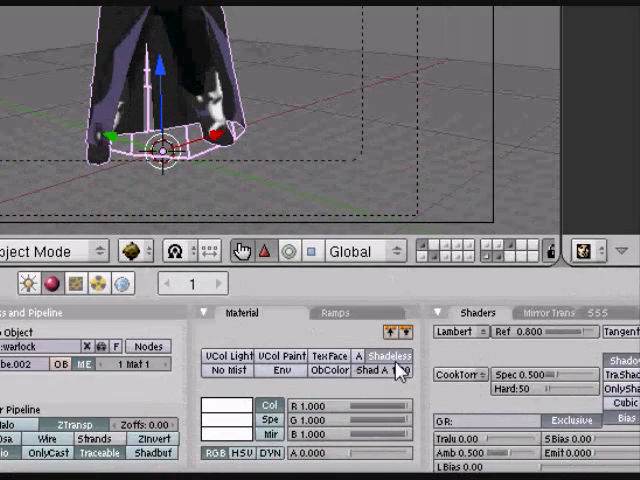
click(259, 43)
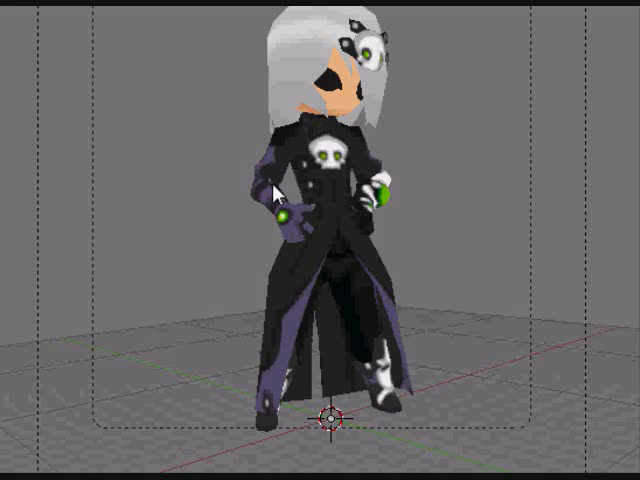
mouse_move(287, 160)
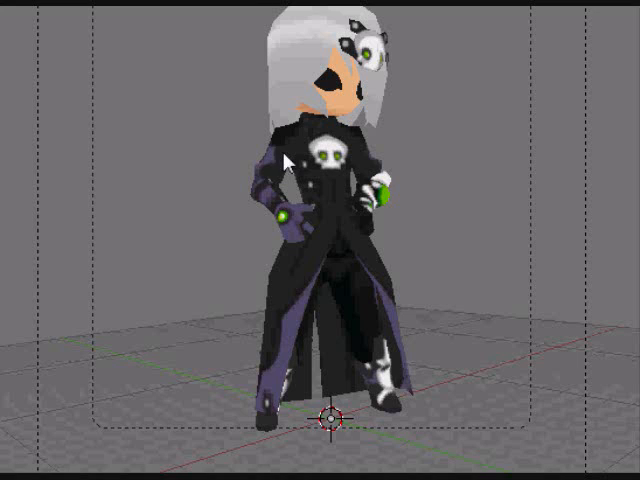